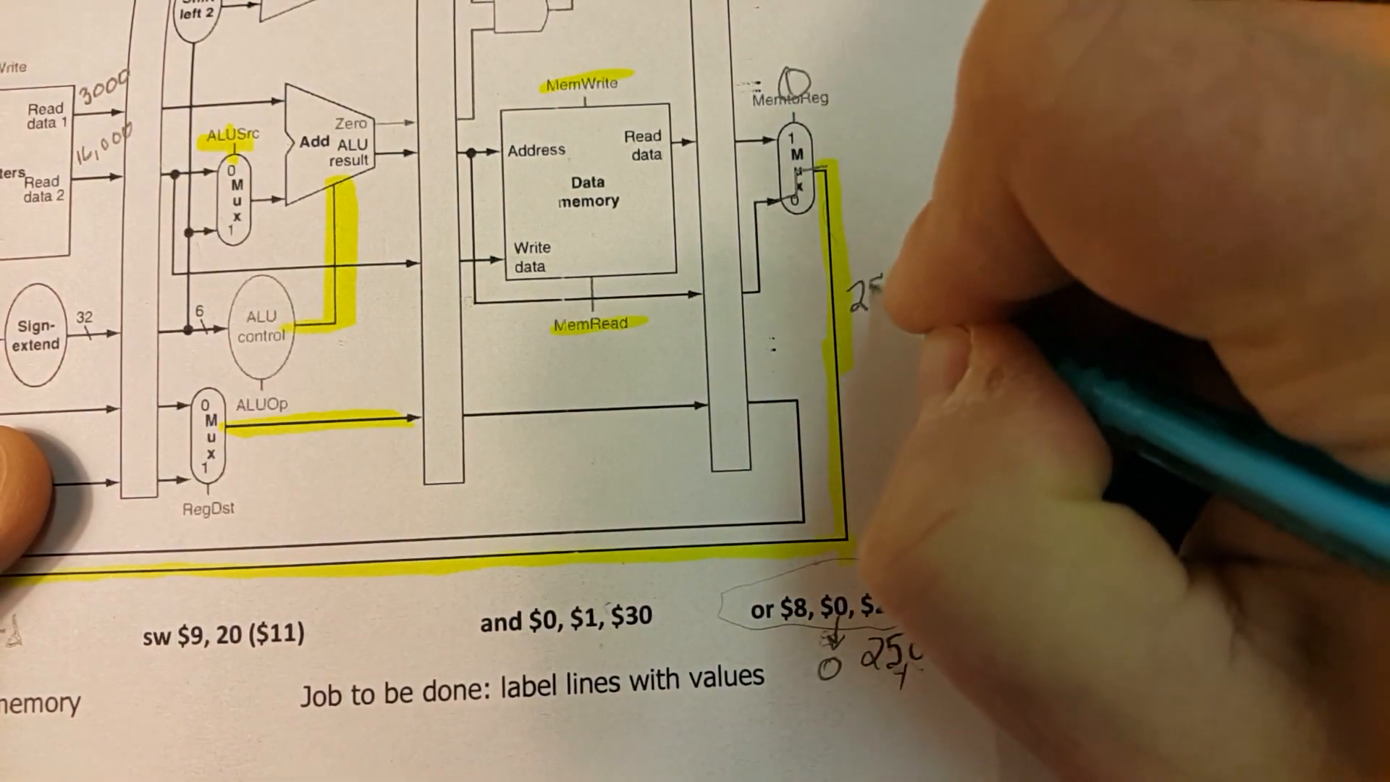
pyautogui.write('25000')
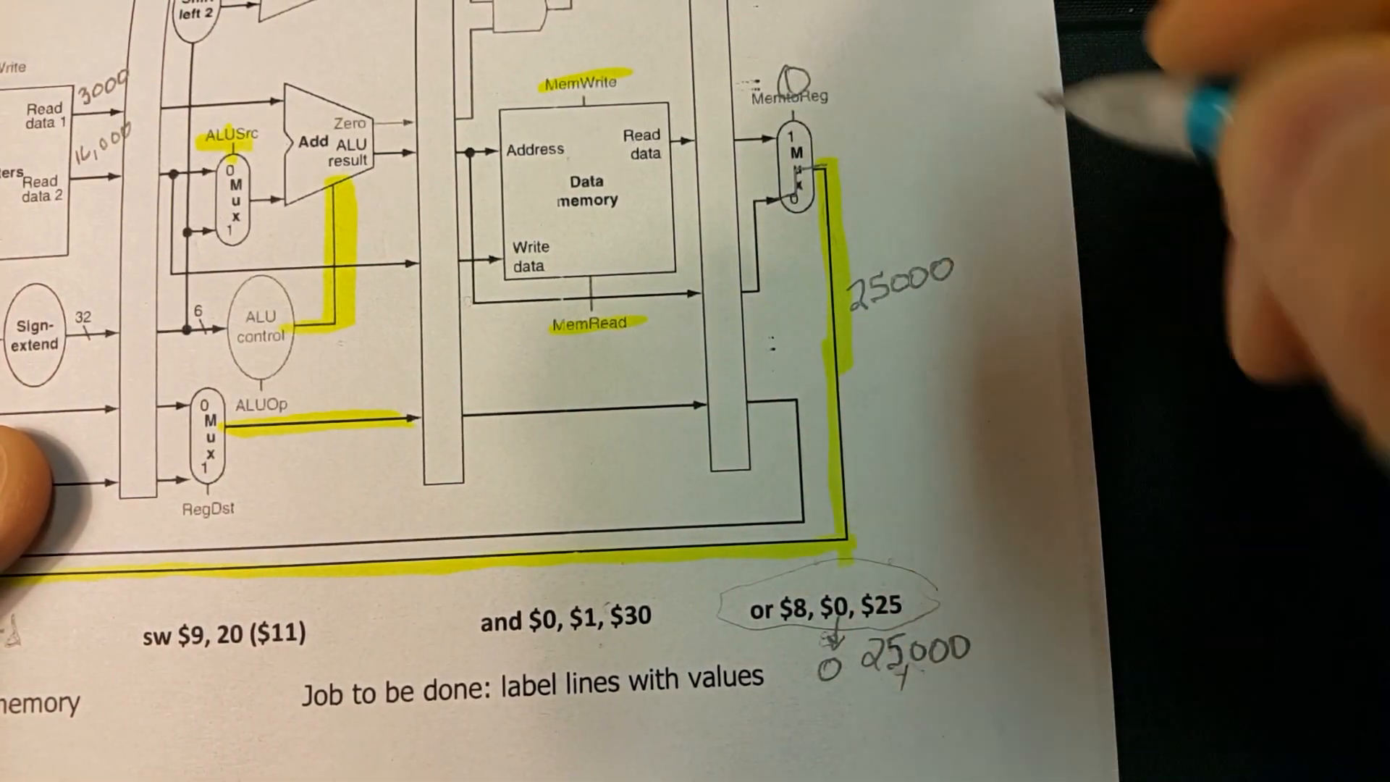